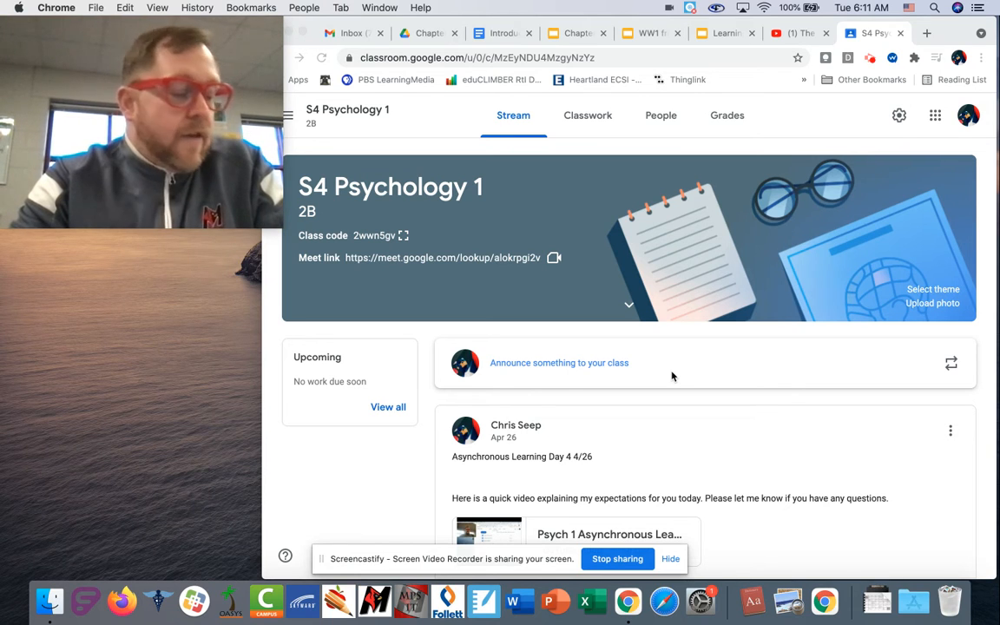
mouse_move(710, 291)
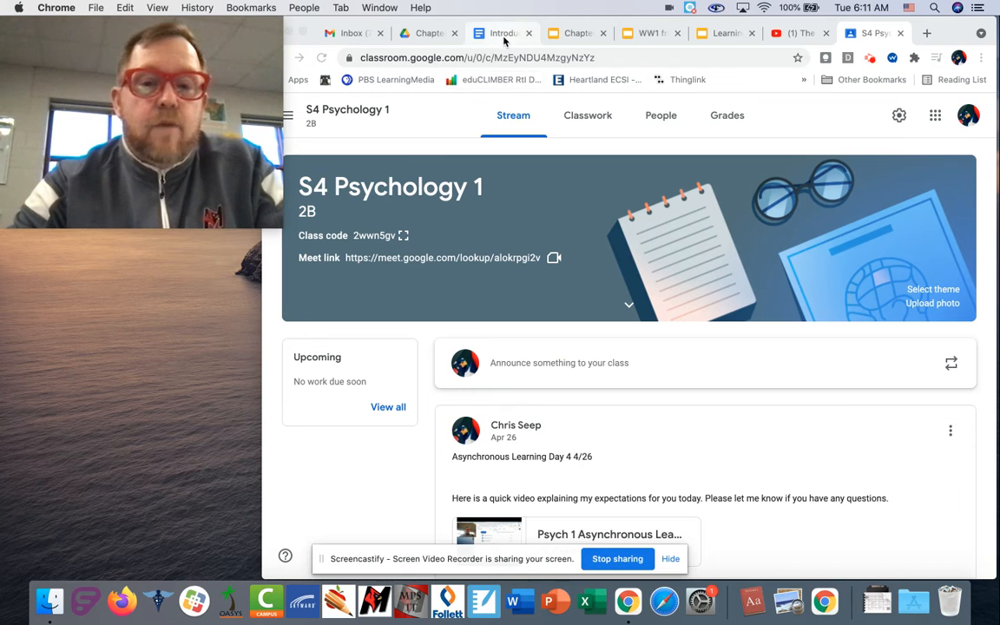
mouse_move(502, 33)
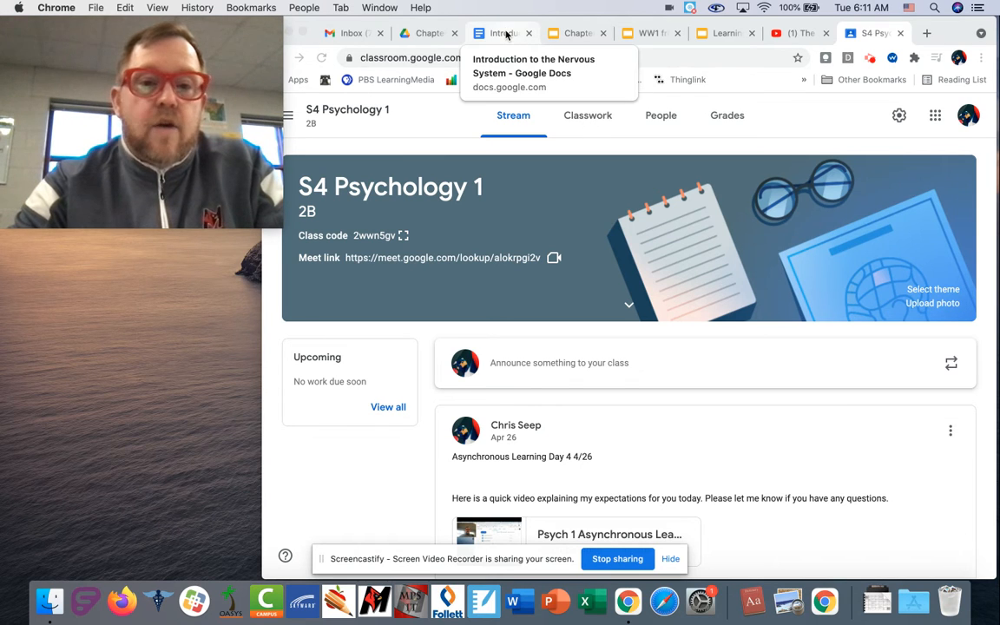
- Scroll the 'Introduction to the Nervous System' doc down to its four assignment questions
click(500, 33)
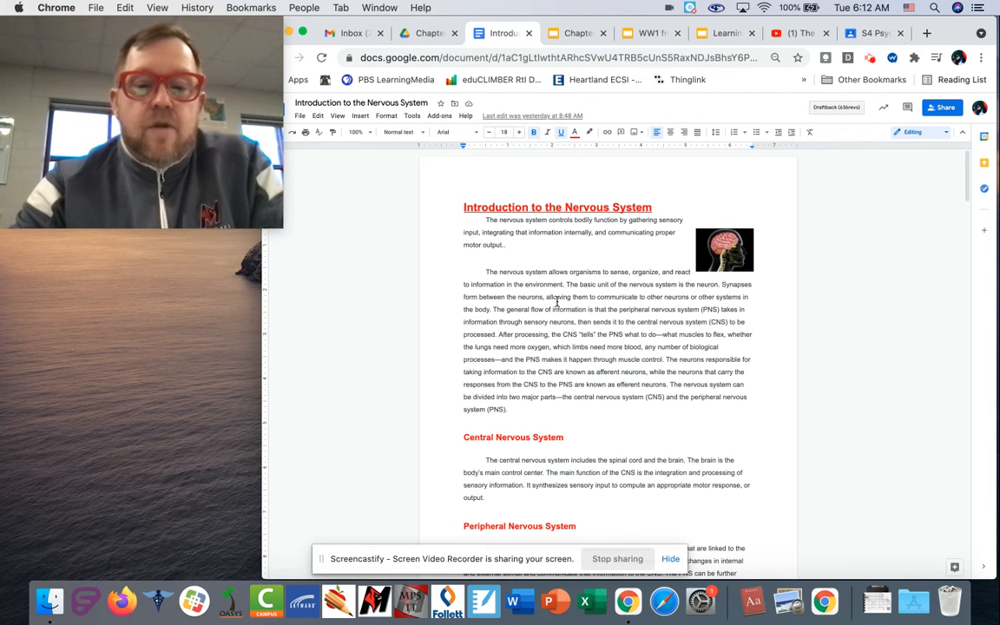
scroll(down, 3)
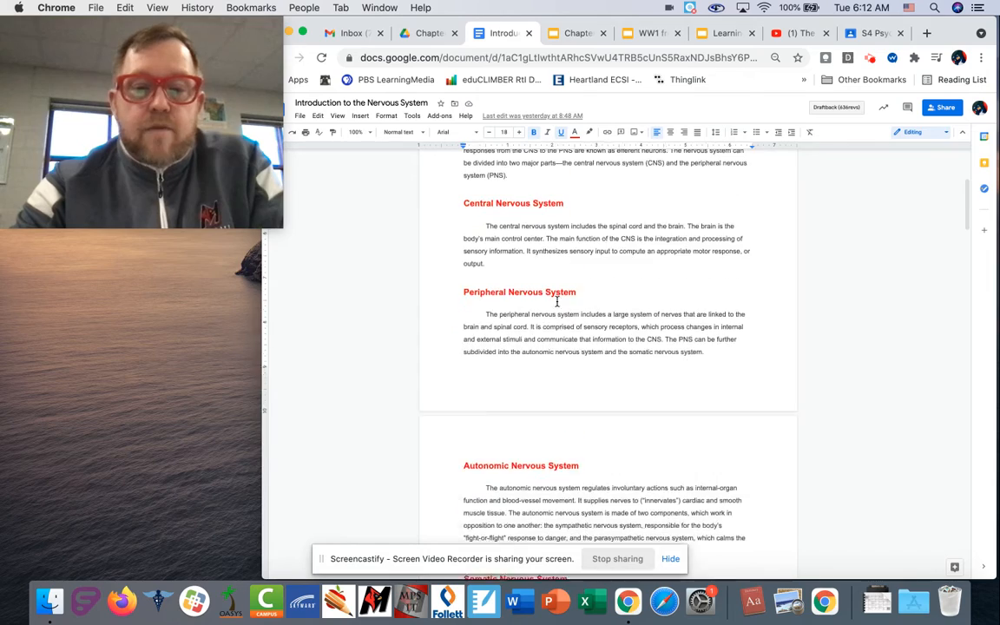
scroll(down, 3)
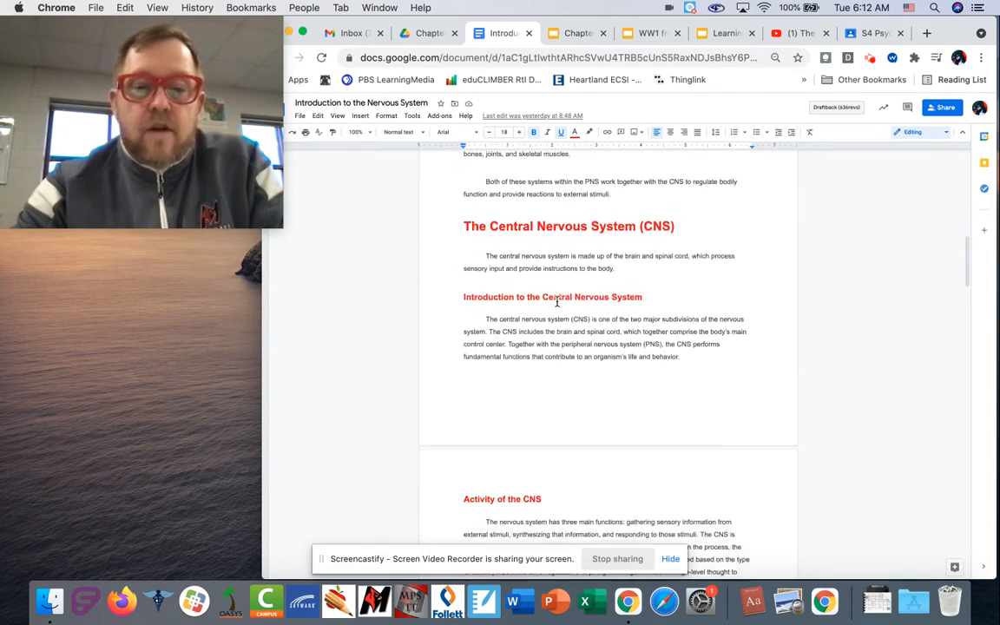
scroll(down, 3)
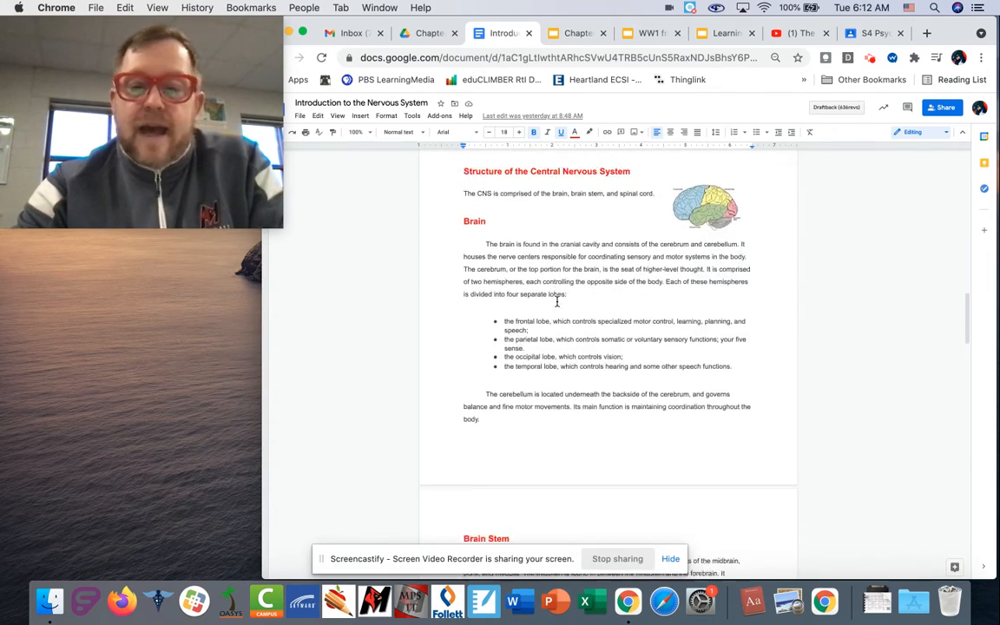
scroll(down, 3)
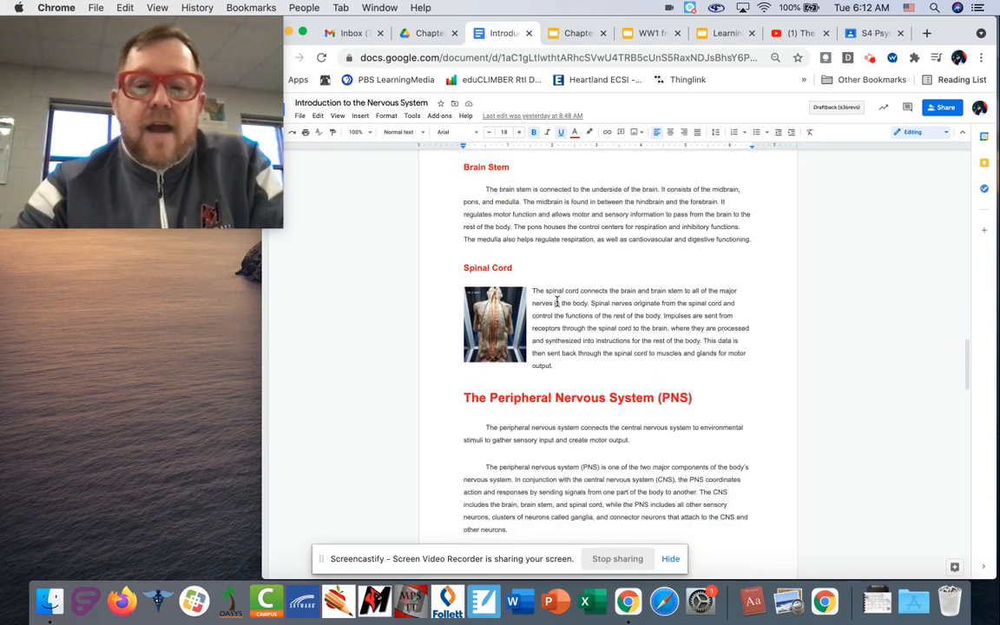
scroll(down, 3)
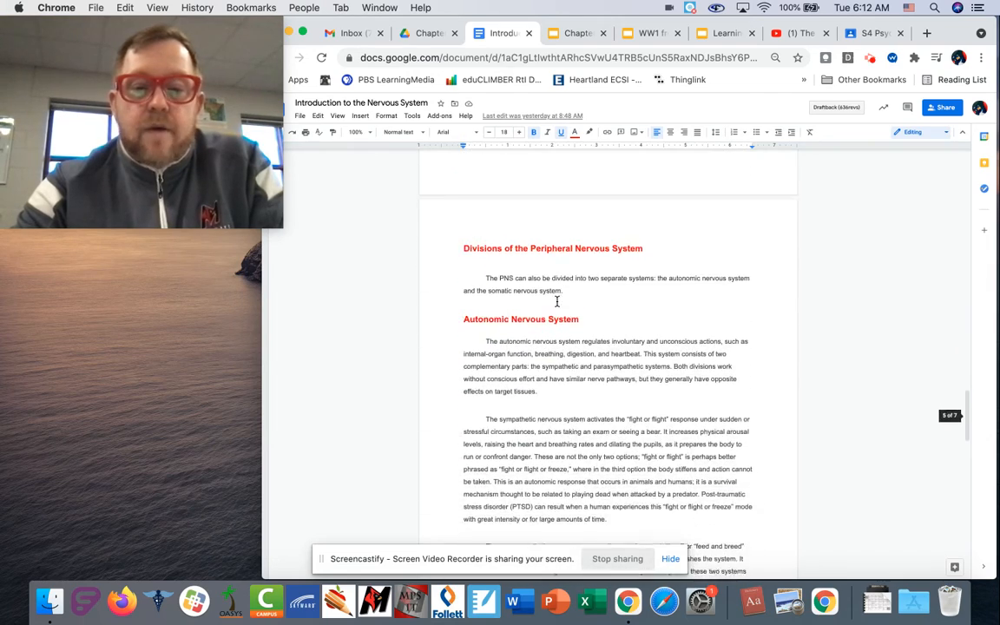
scroll(down, 3)
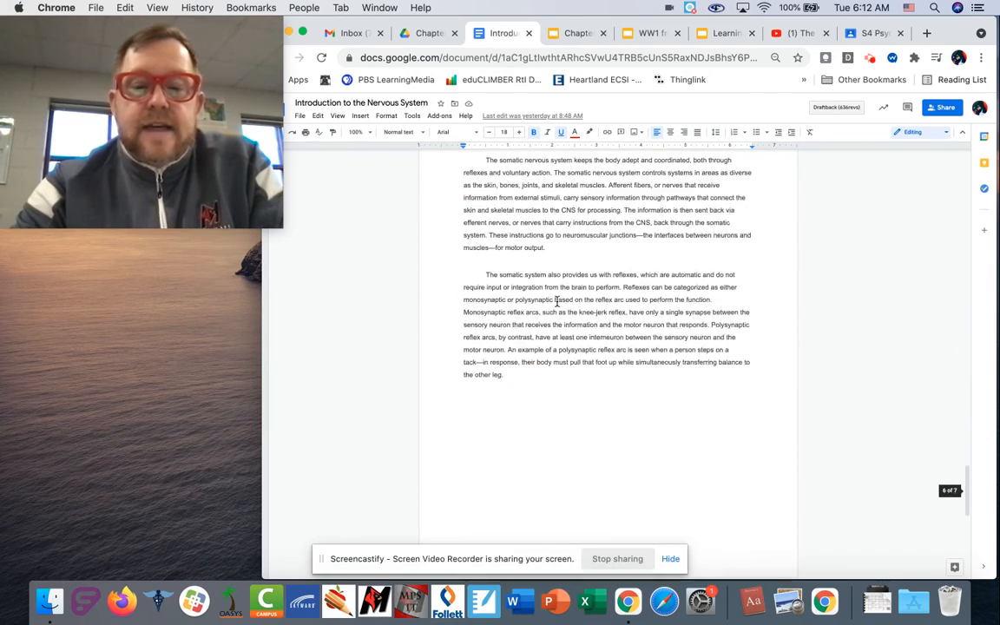
scroll(down, 3)
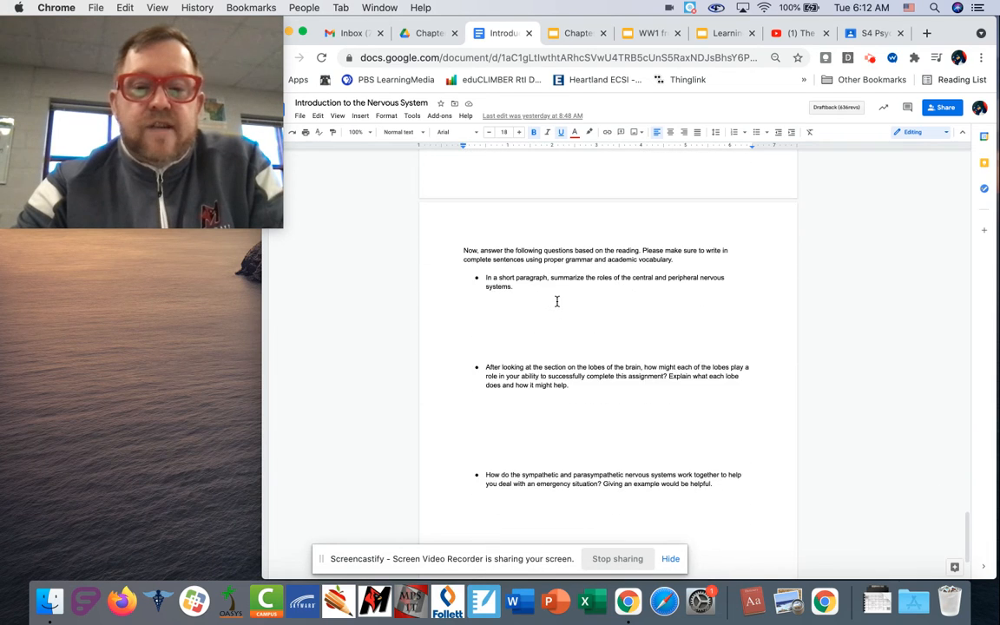
scroll(down, 3)
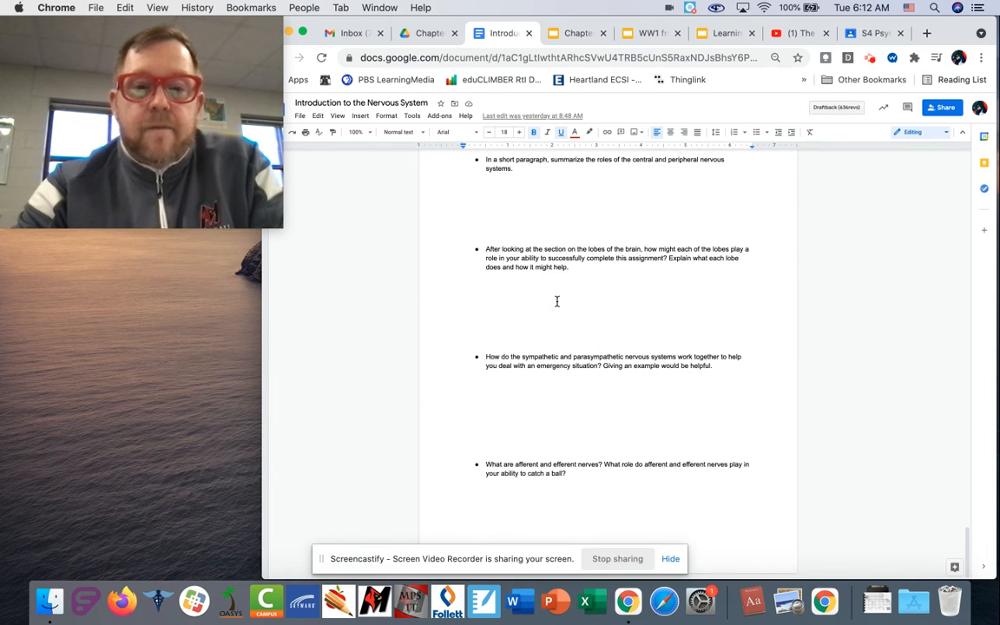
scroll(up, 3)
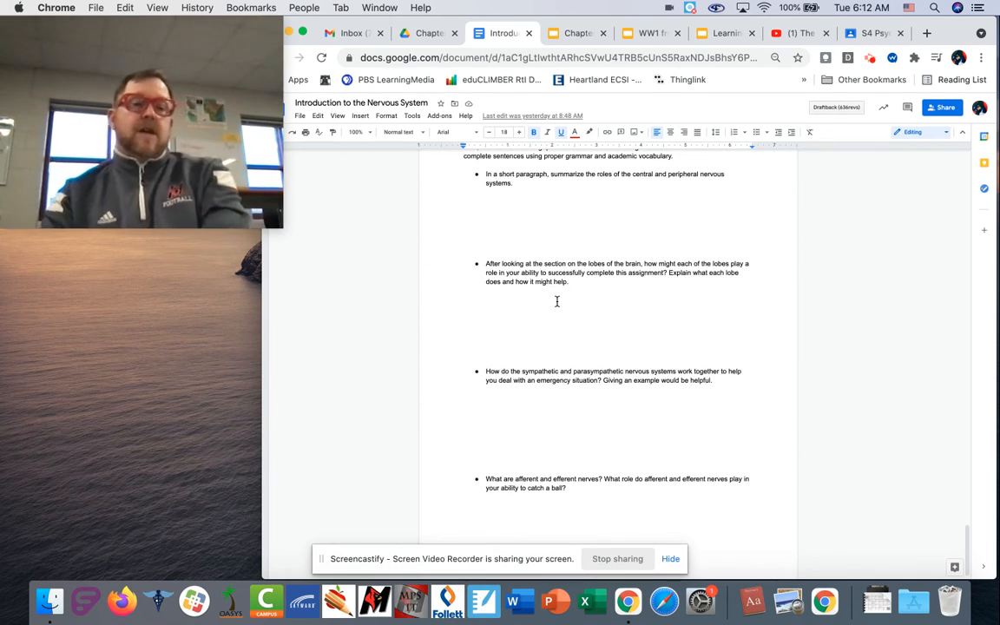